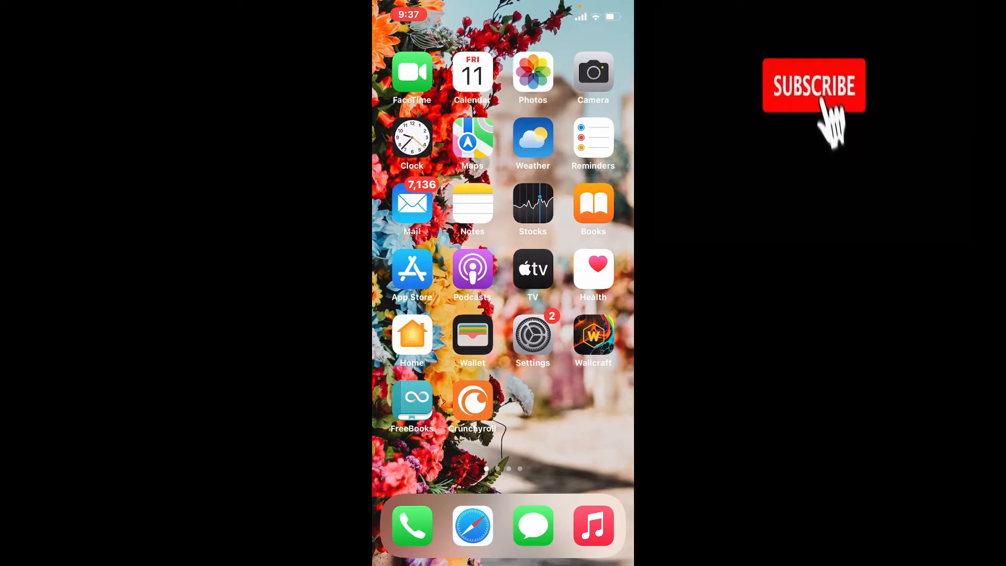
Step: Launch Snapchat from the iOS Home Screen to reach its camera screen
click(814, 86)
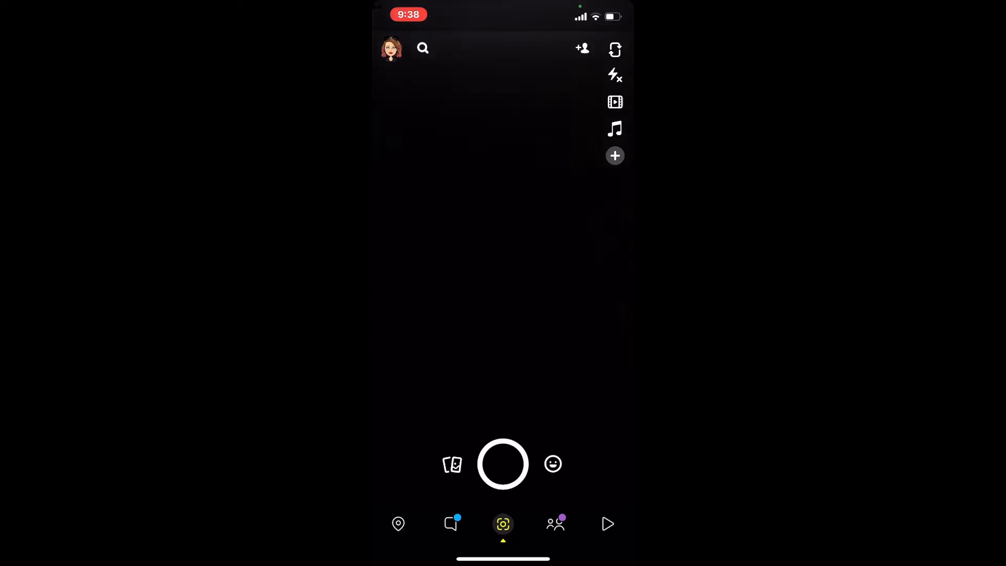
Step: Go to the Chat tab to see the list of conversations
click(451, 523)
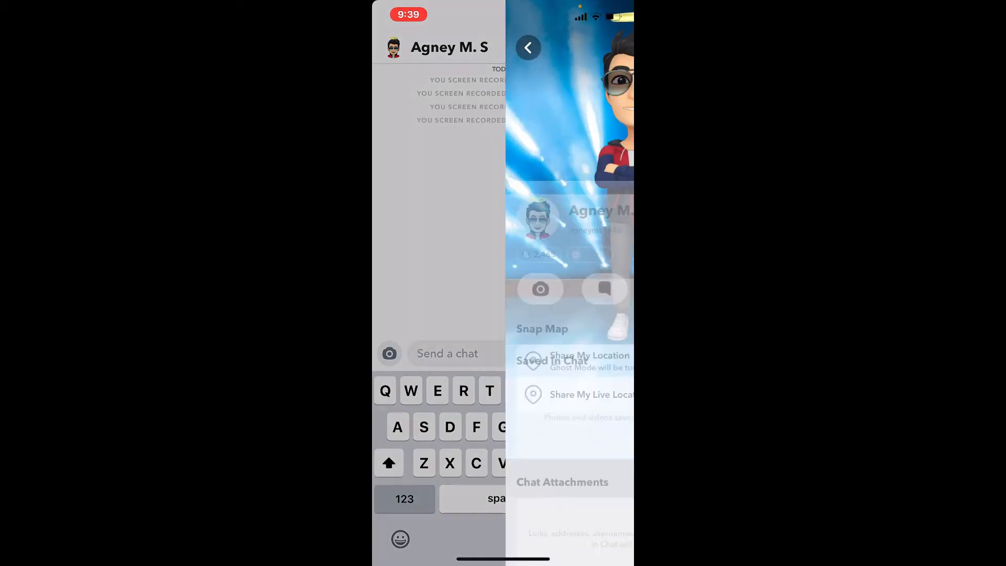
click(440, 46)
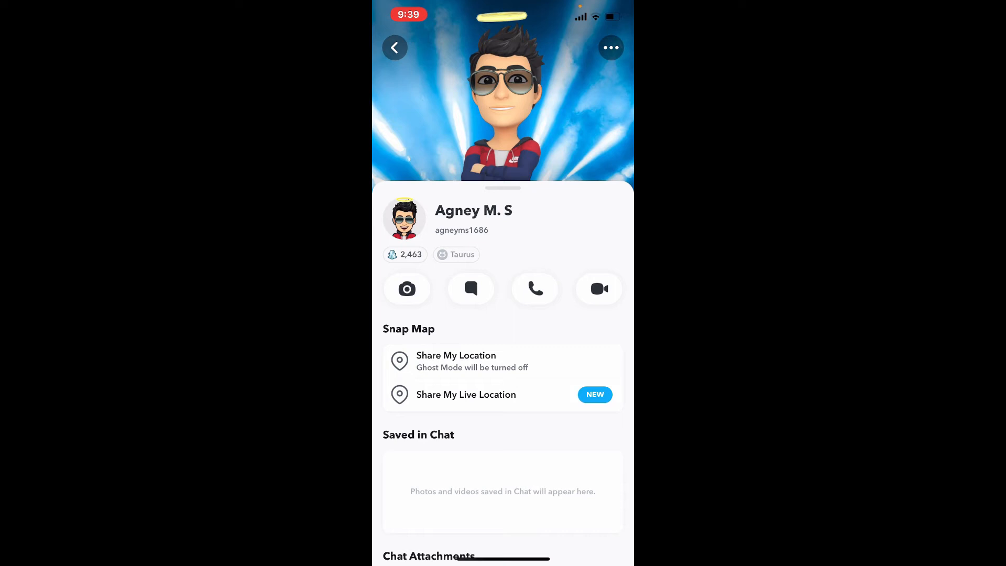
click(610, 48)
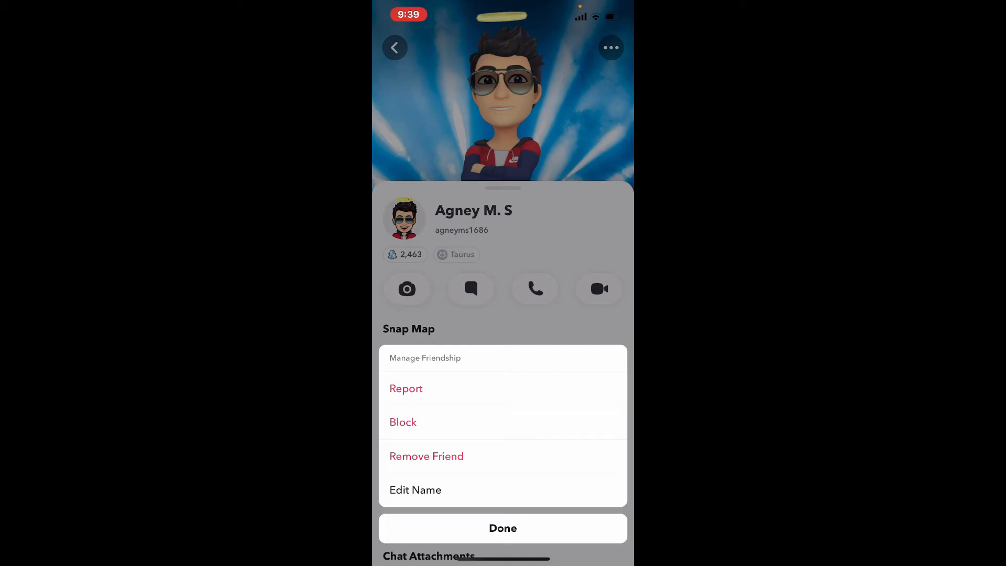
click(403, 421)
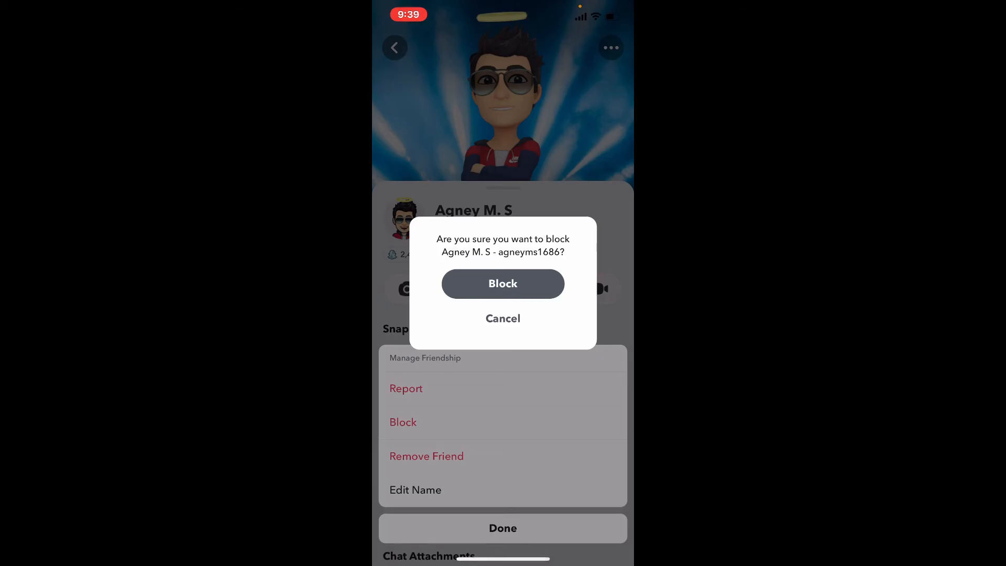
click(502, 318)
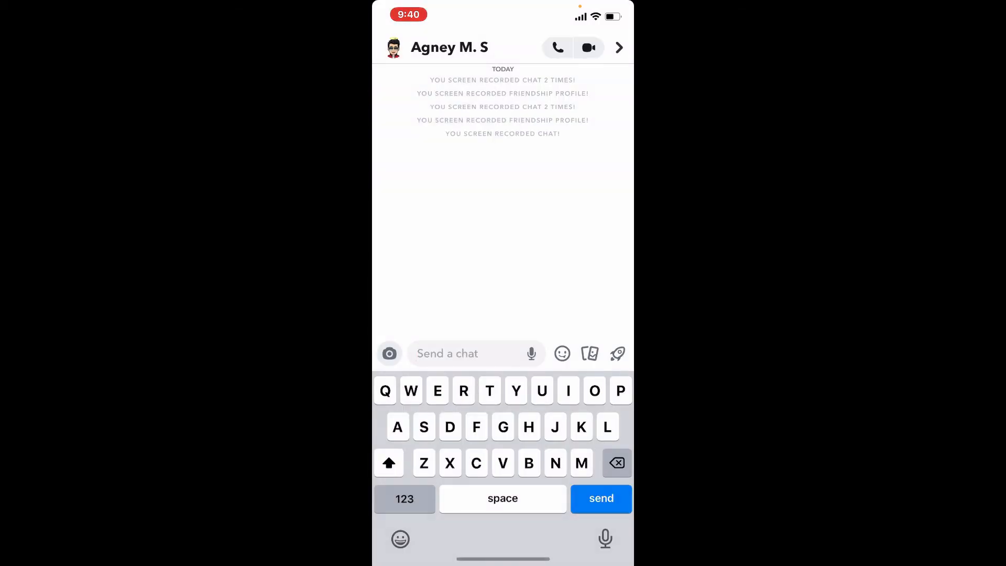